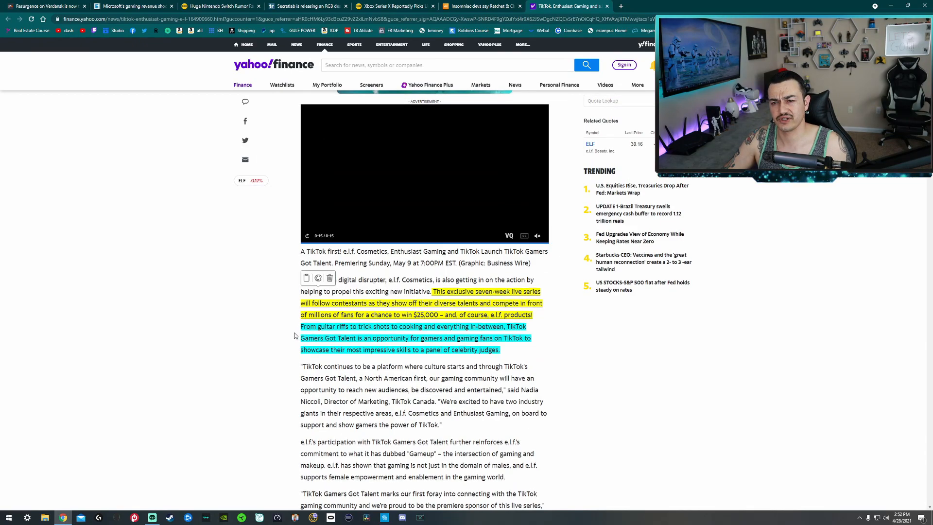
Scroll back up to the TikTok Gamers Got Talent headline and highlighted opening paragraph.
scroll(up, 3)
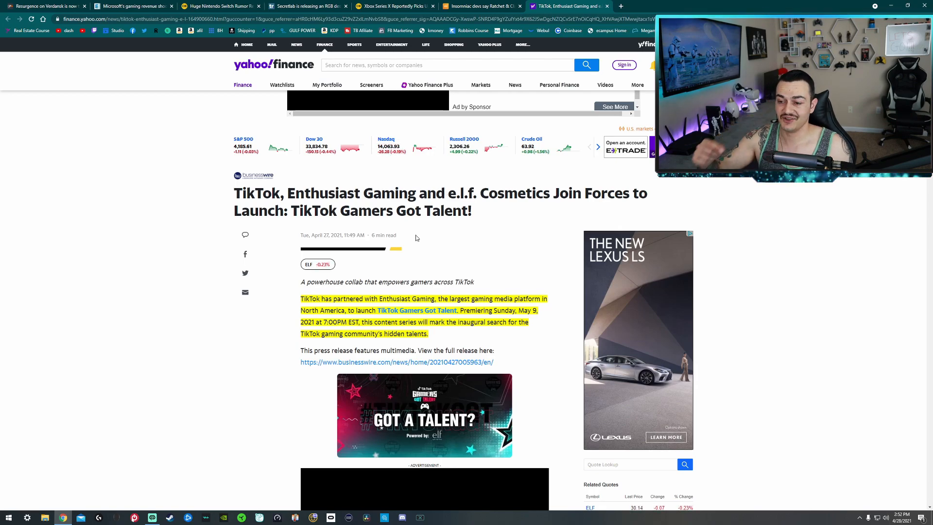
scroll(down, 3)
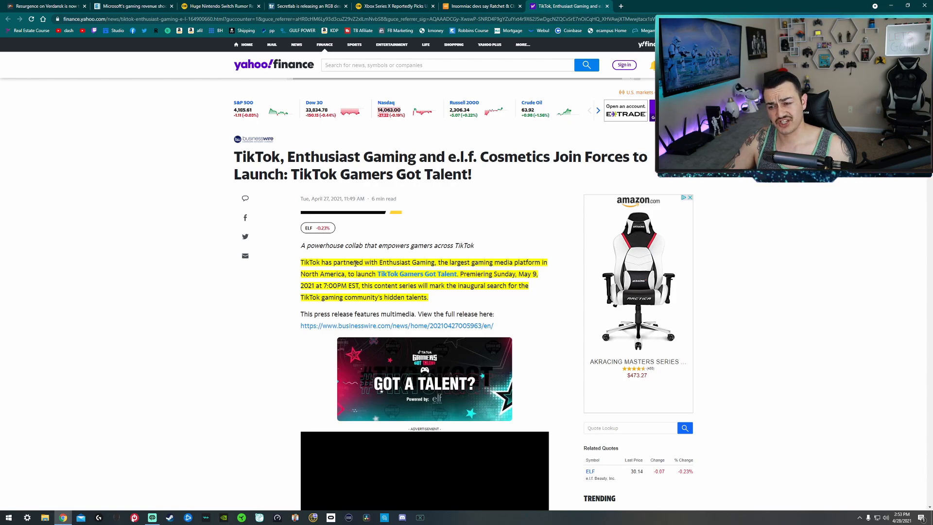
mouse_move(259, 299)
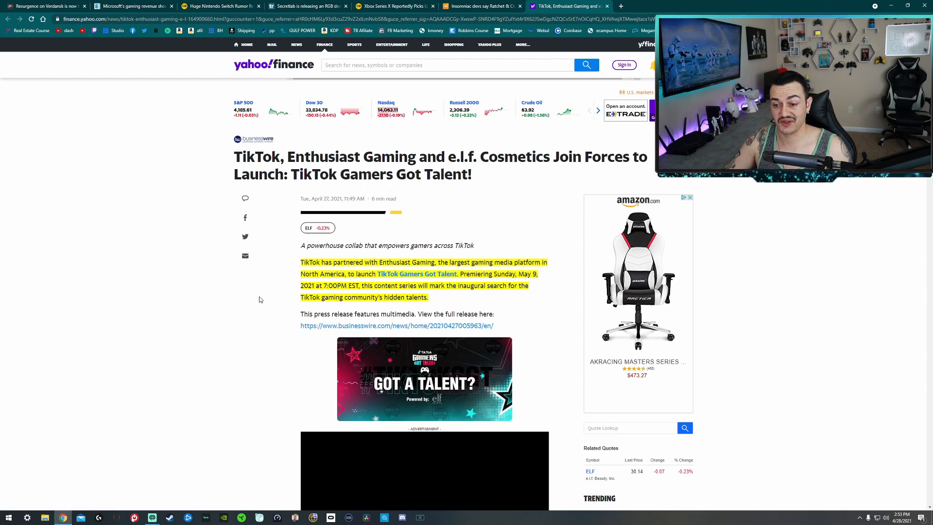
click(597, 111)
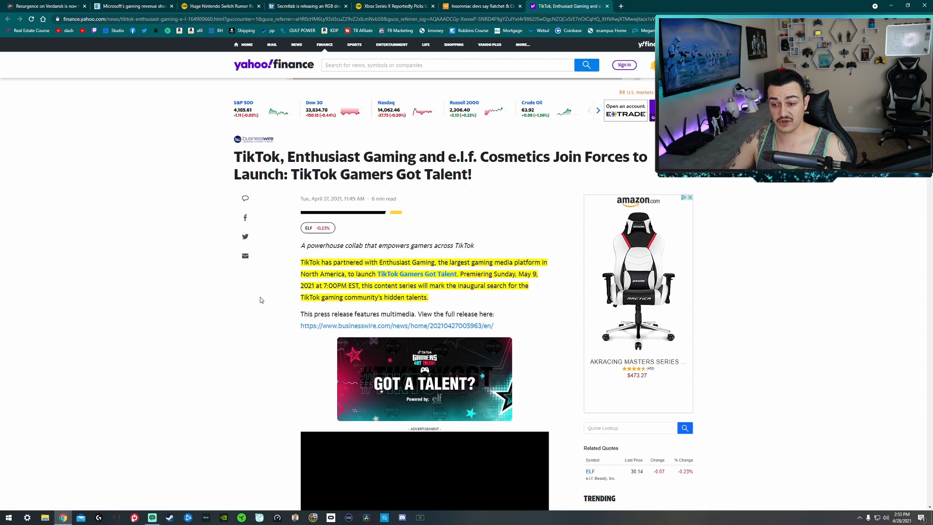
mouse_move(279, 304)
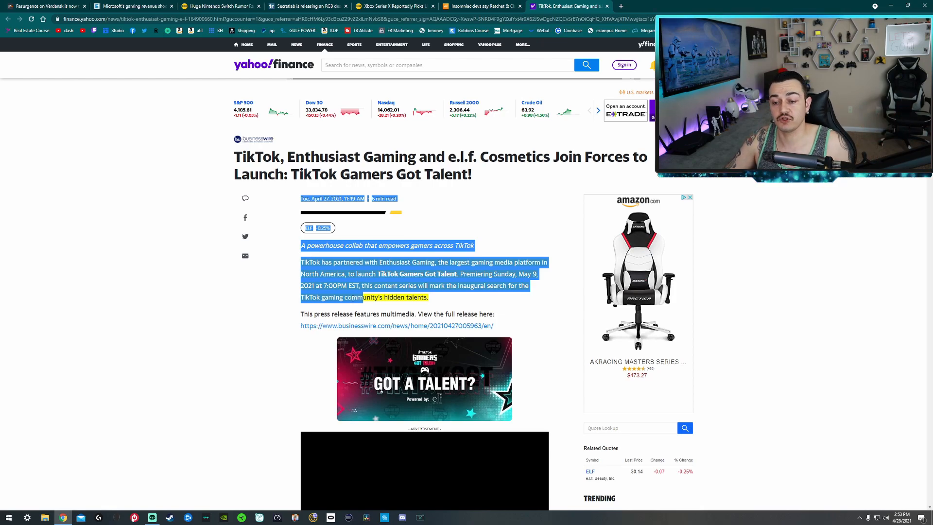
scroll(down, 3)
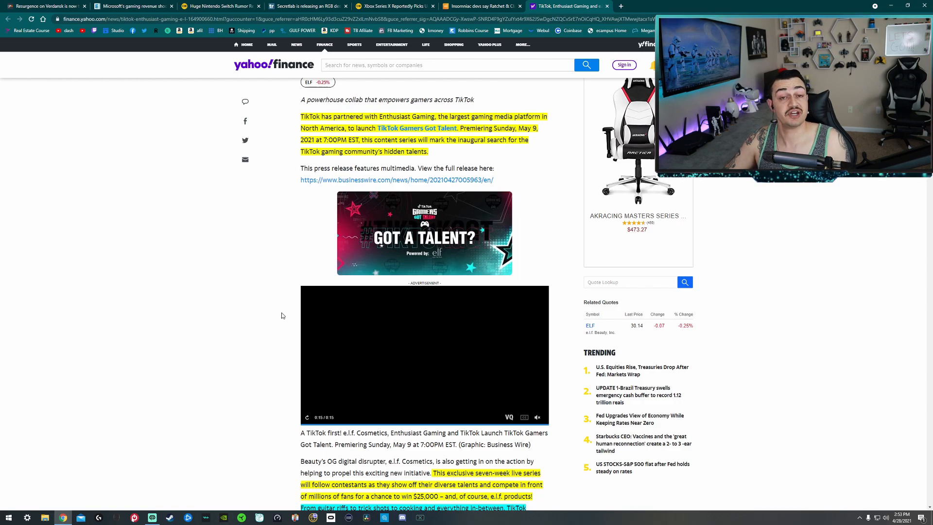
scroll(down, 3)
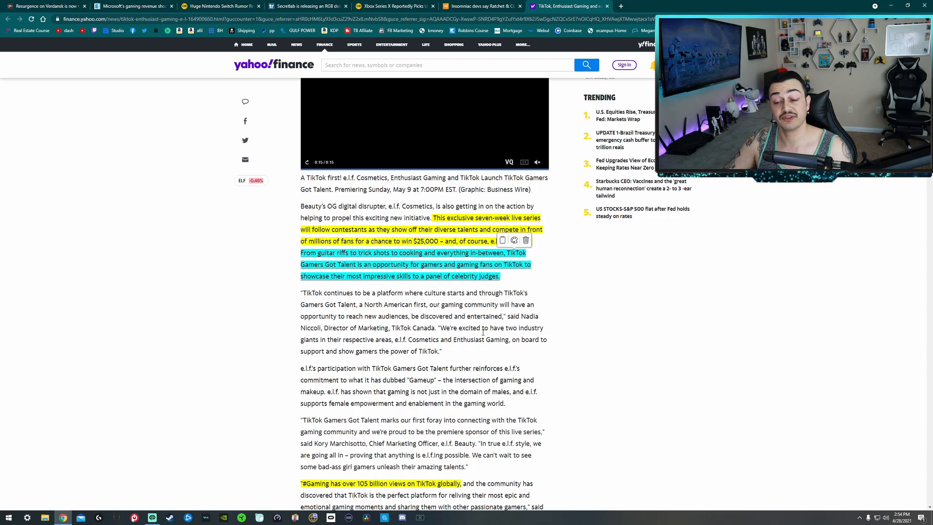
scroll(down, 3)
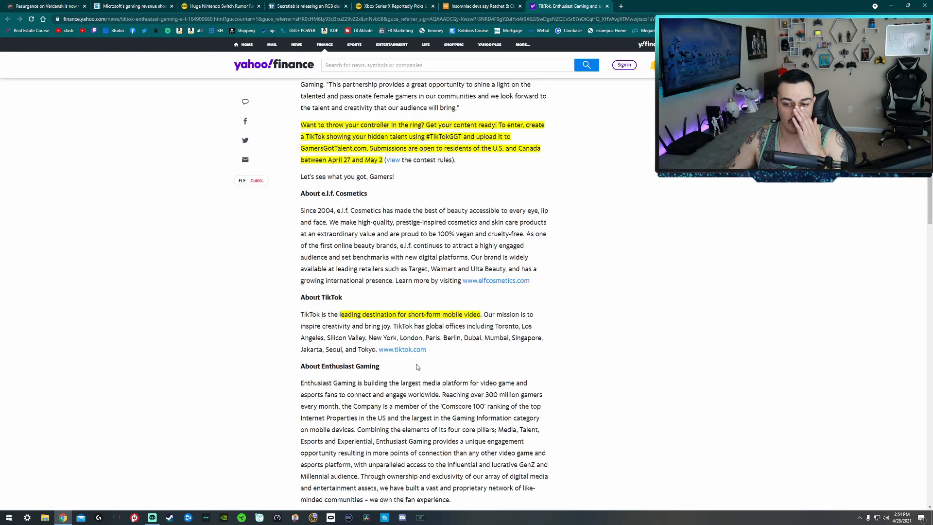
scroll(up, 3)
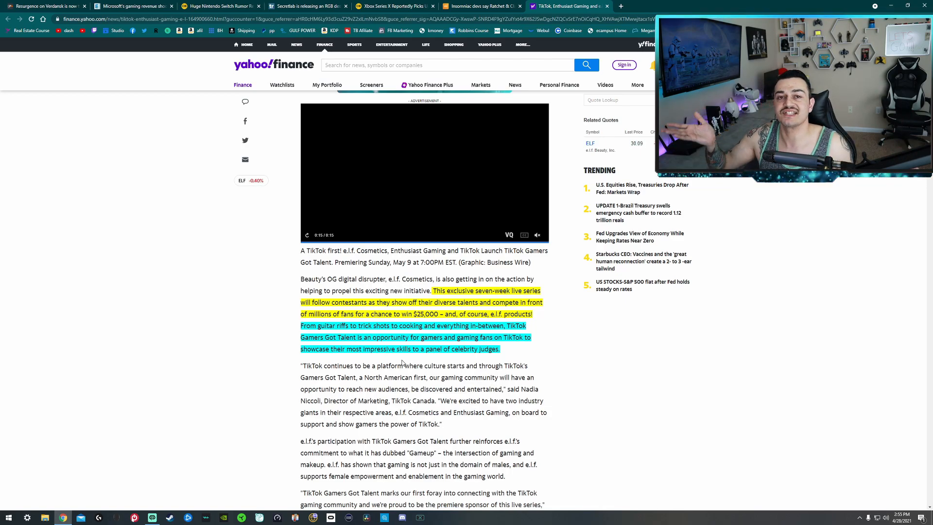
scroll(down, 3)
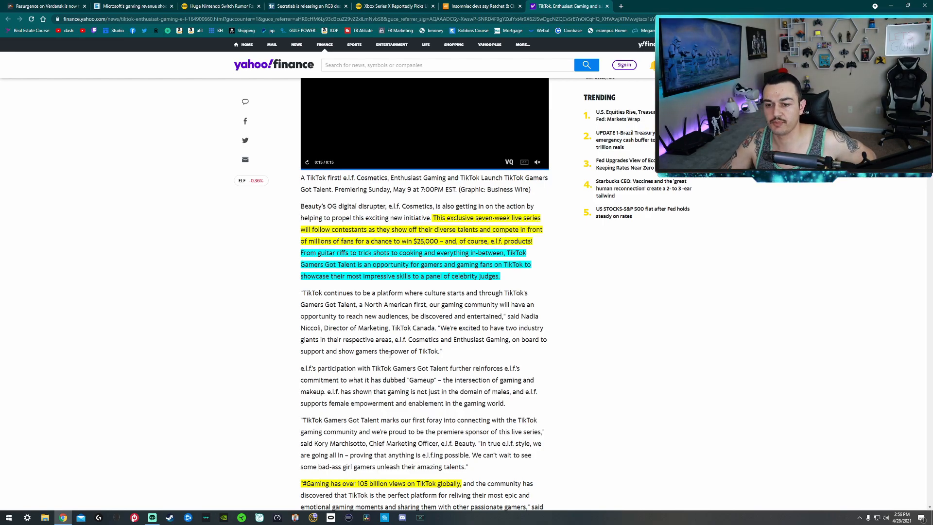
mouse_move(283, 260)
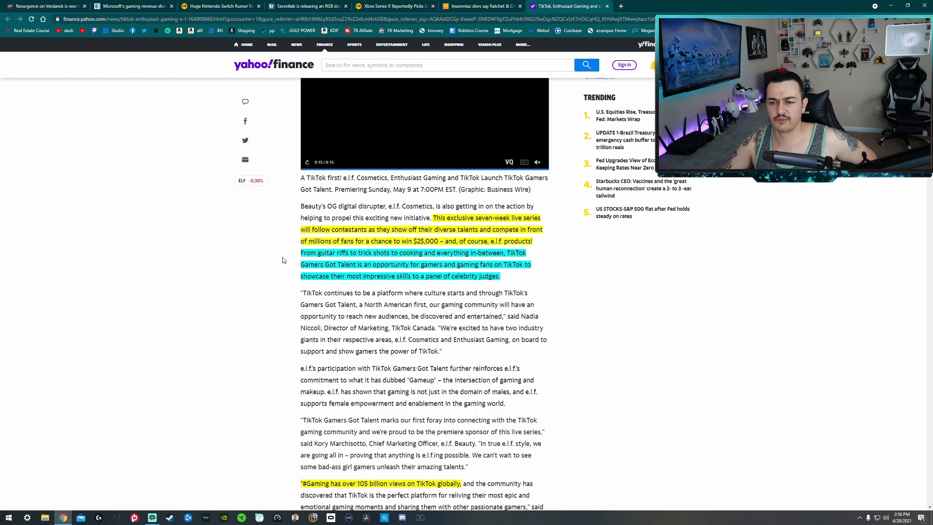
mouse_move(366, 272)
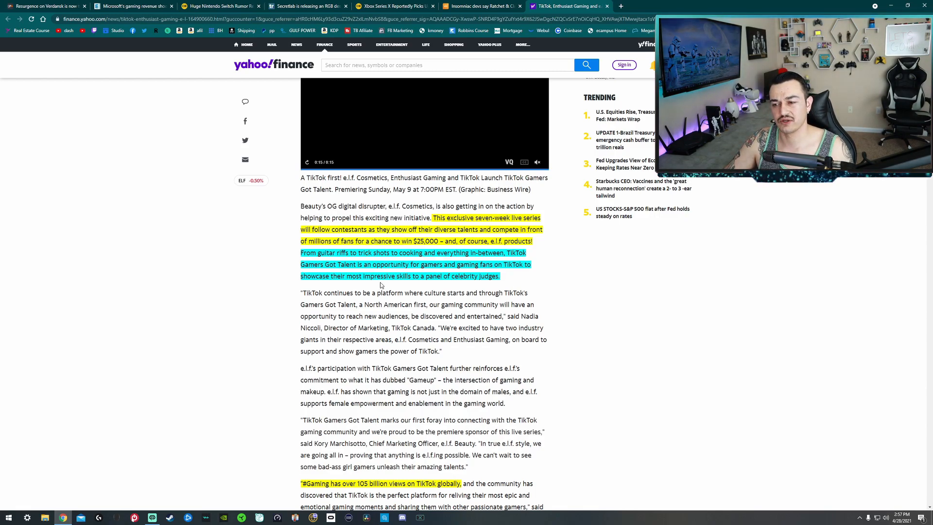
Scroll down through the highlighted passages to the #TikTokGGT entry instructions (April 27 to May 2).
scroll(down, 3)
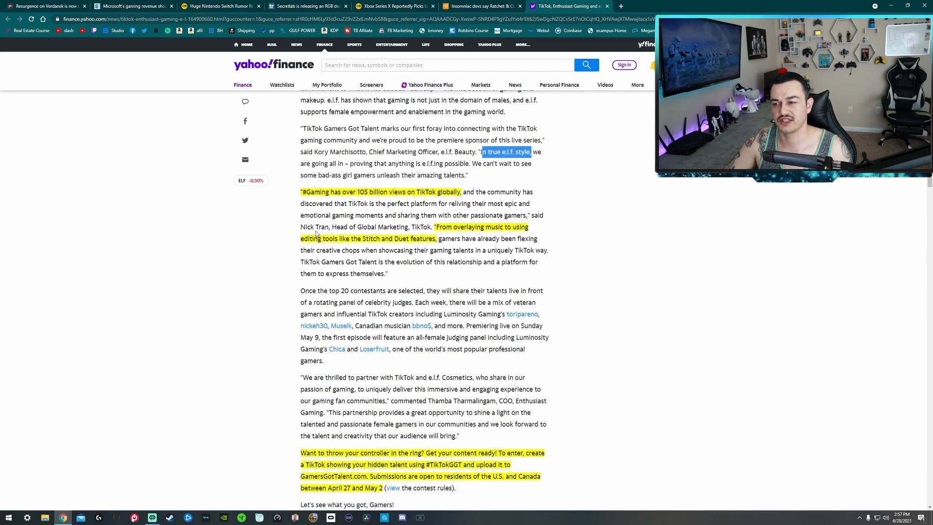
mouse_move(275, 230)
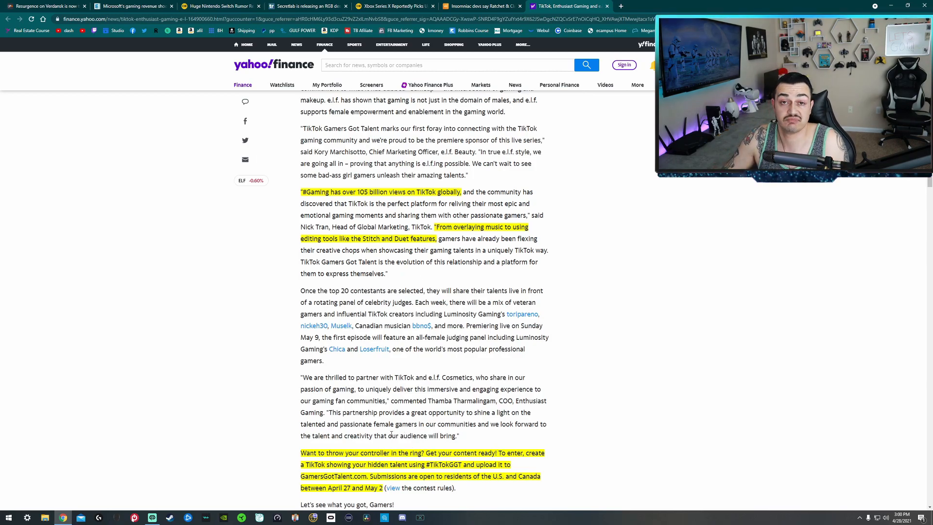
scroll(down, 3)
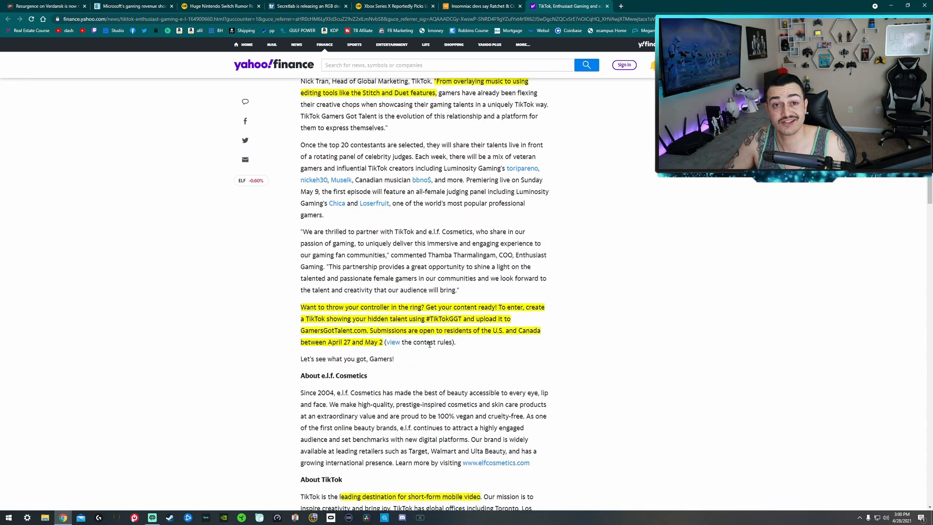
mouse_move(401, 381)
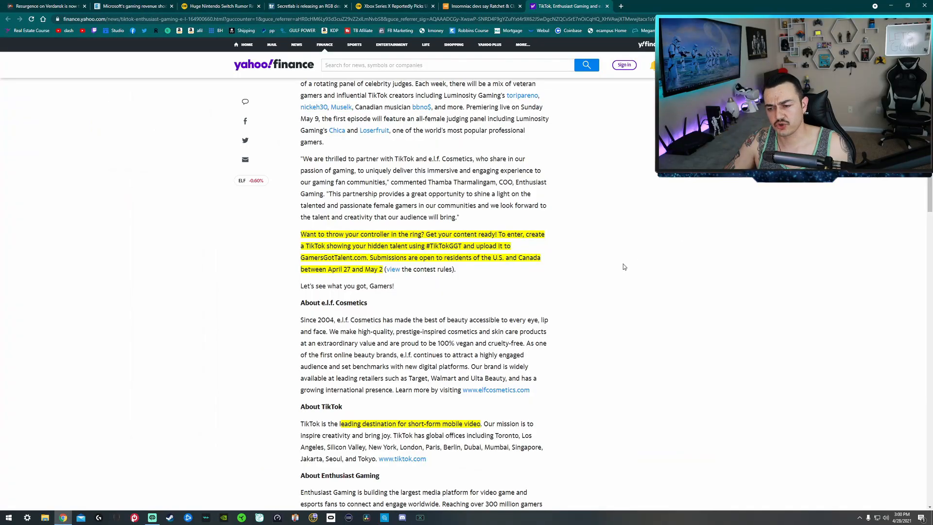
mouse_move(681, 336)
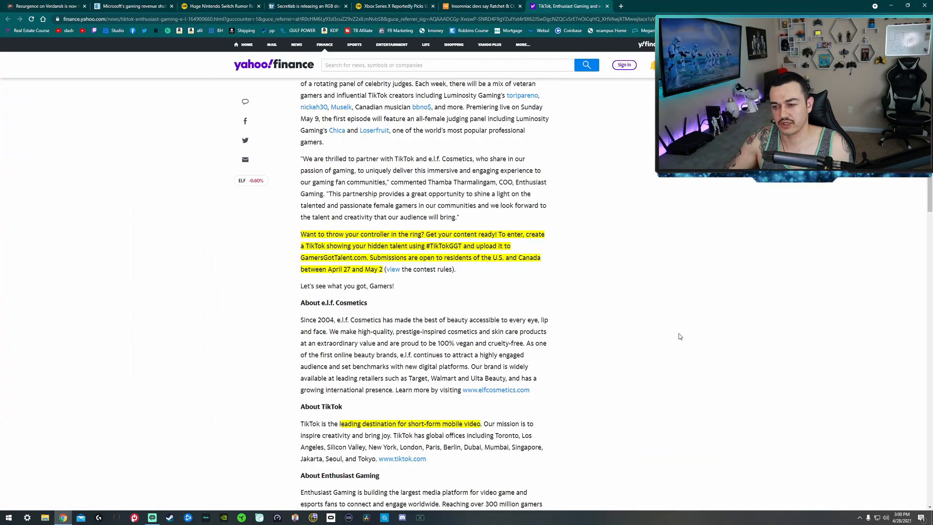
mouse_move(652, 374)
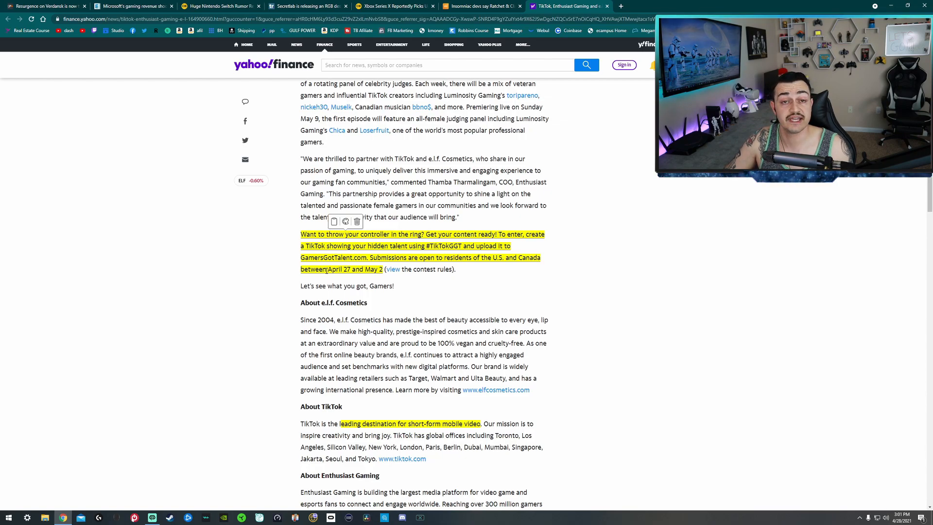
scroll(down, 3)
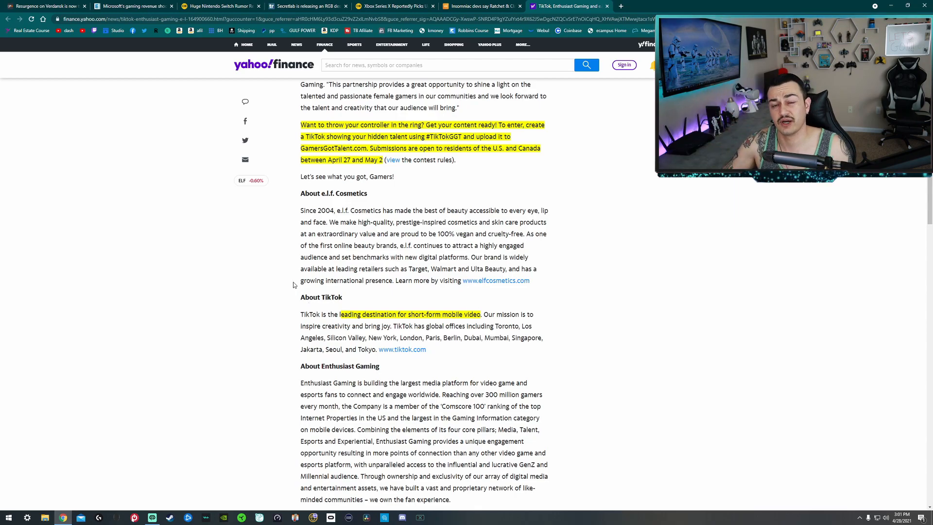
mouse_move(332, 311)
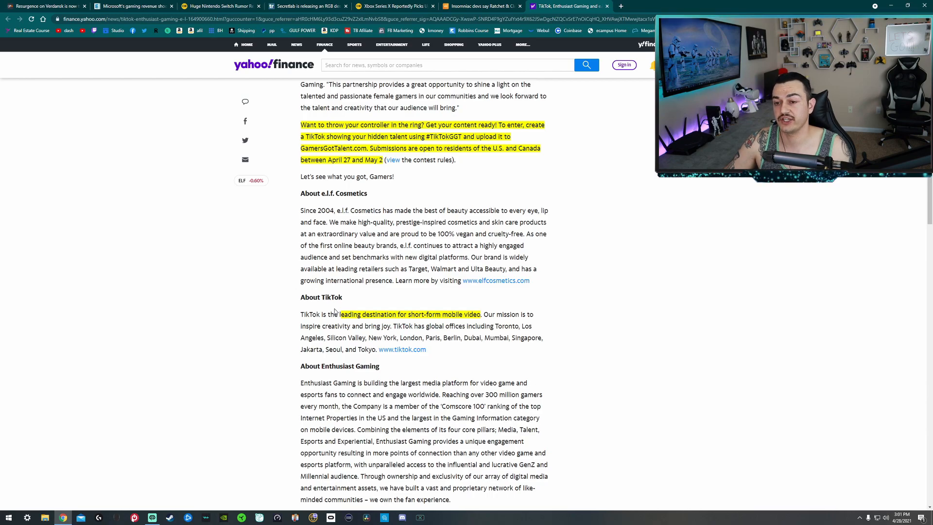
scroll(down, 3)
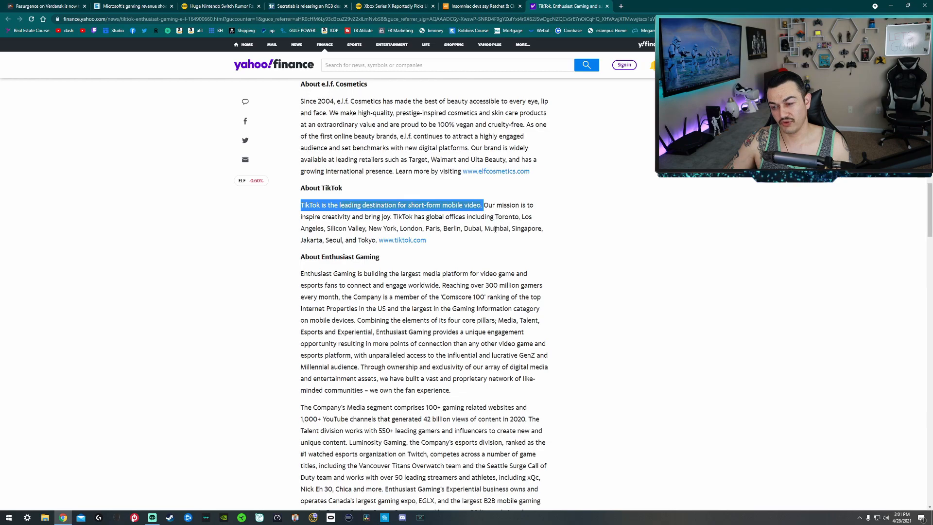
Scroll past About Enthusiast Gaming and the media contacts to the comments and popular stories.
scroll(down, 3)
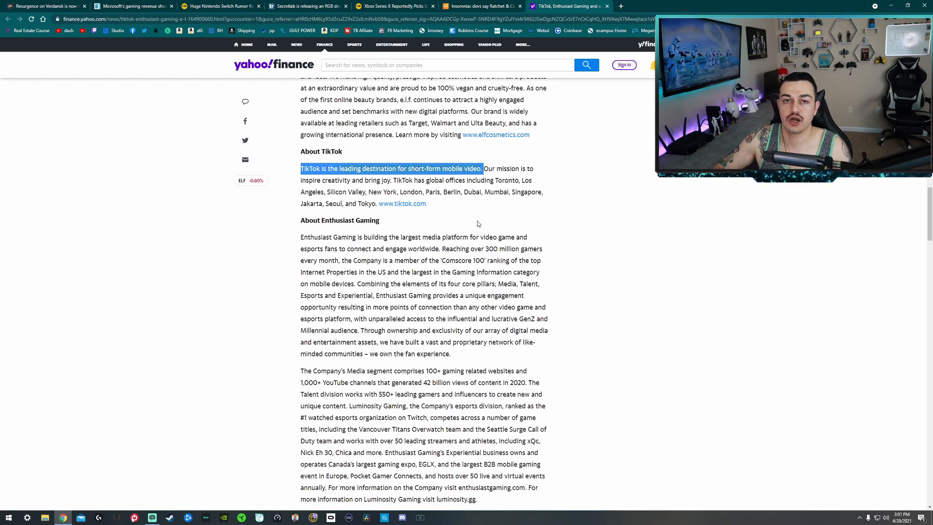
mouse_move(484, 207)
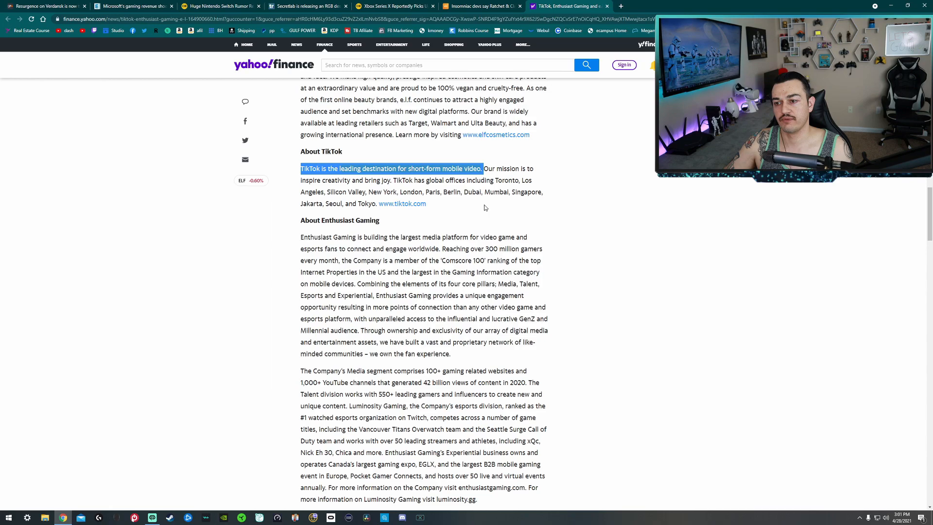
mouse_move(475, 212)
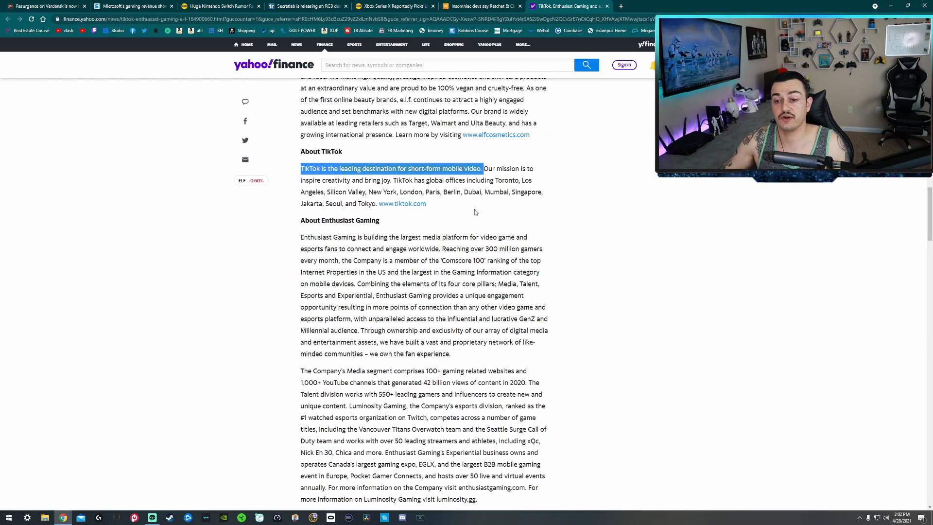
scroll(down, 3)
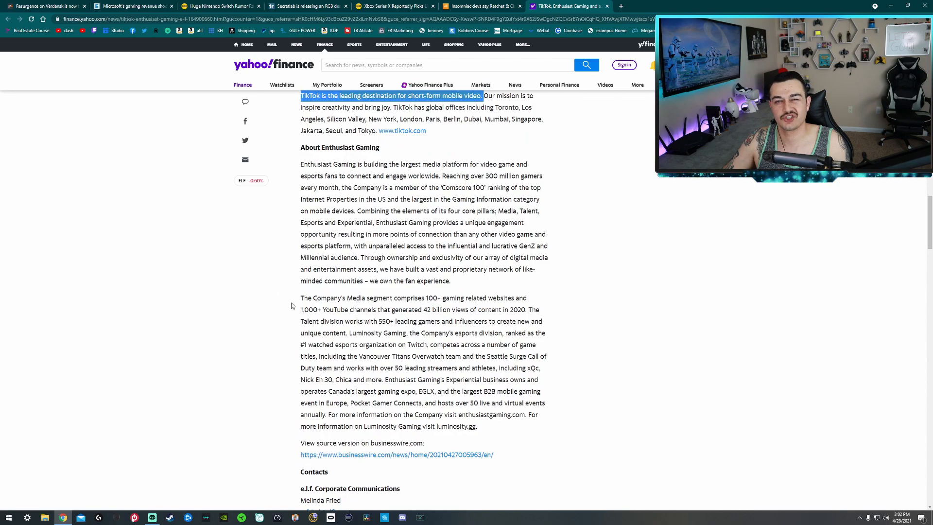
scroll(down, 3)
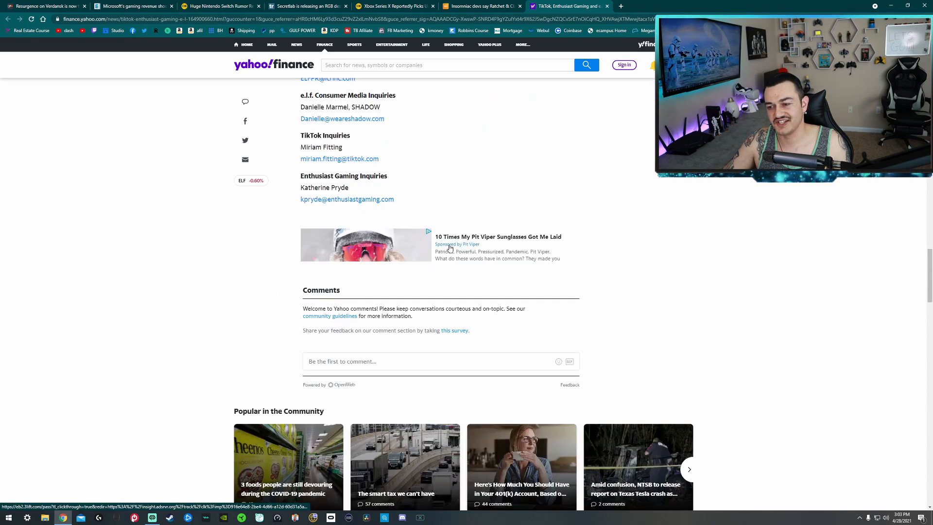